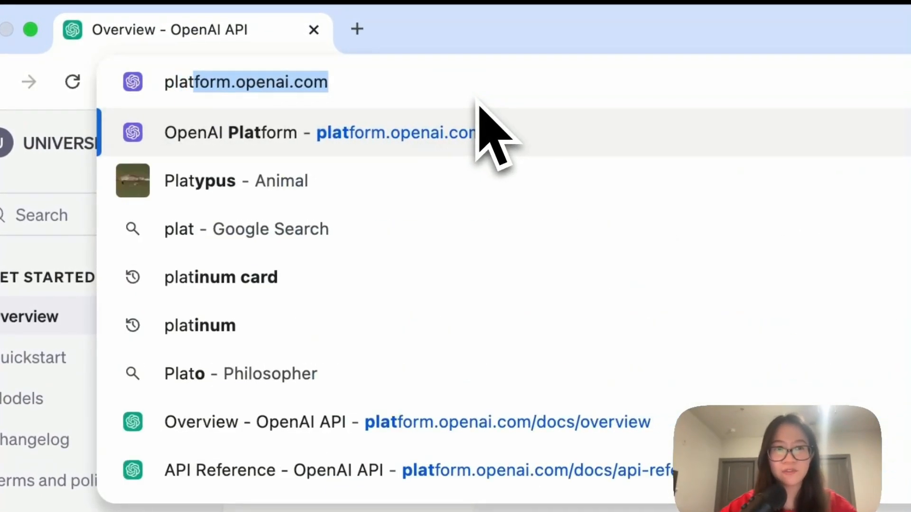
# Go to platform.openai.com and reach the organization's API keys page.
pyautogui.click(319, 132)
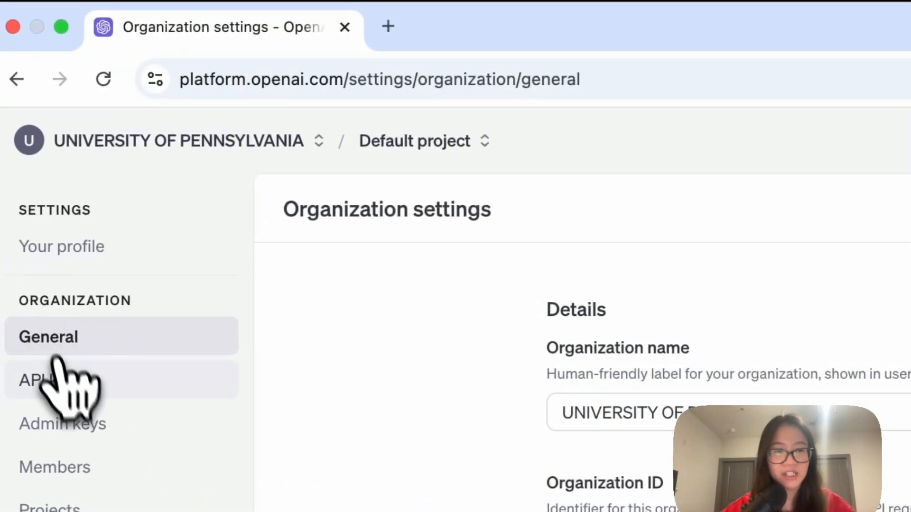
pyautogui.click(46, 381)
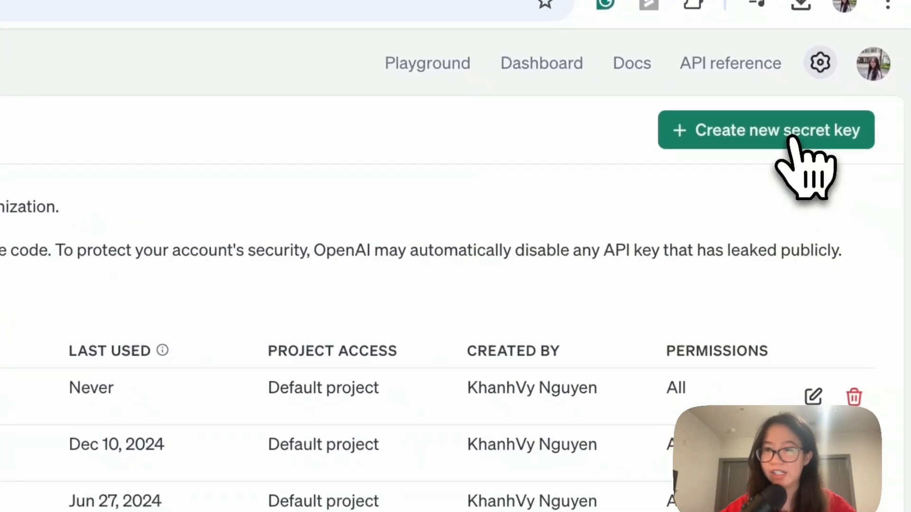
# Create a secret key named Chatbot_gpt for the Default project and copy it.
pyautogui.click(766, 129)
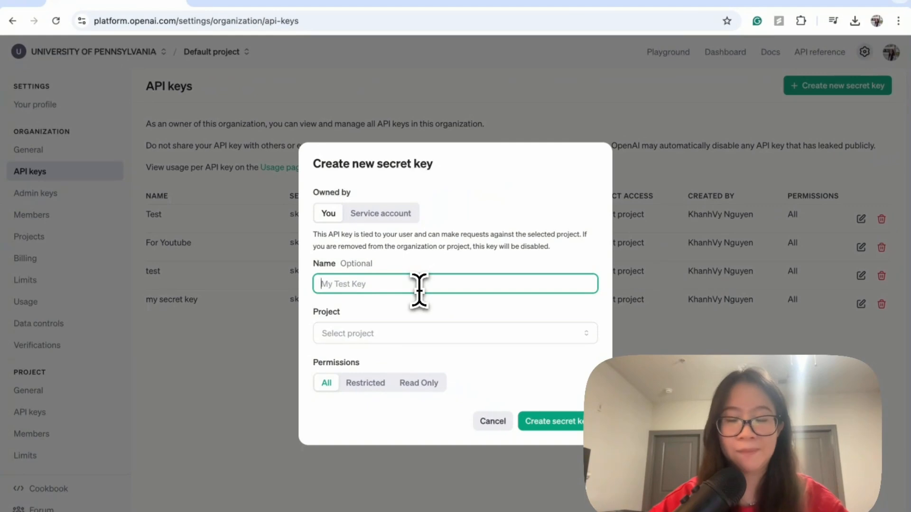
pyautogui.write('Chatb')
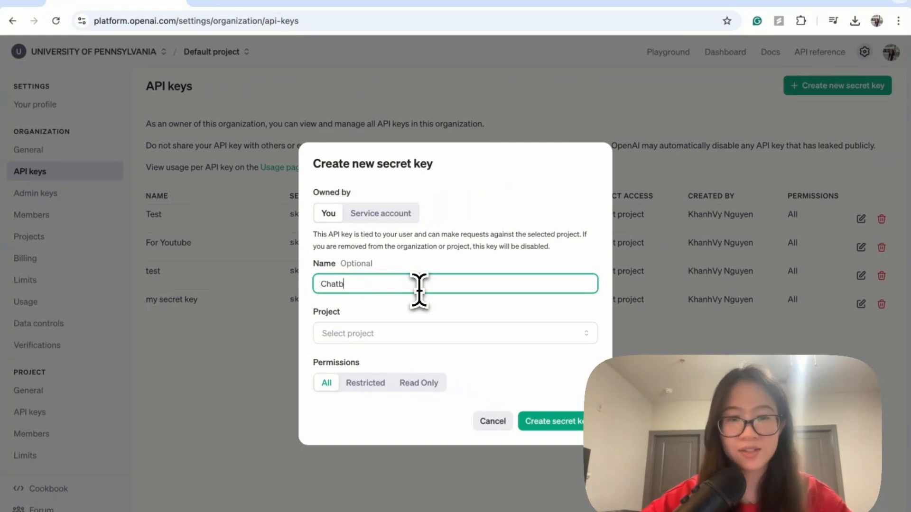
pyautogui.write('ot_gpt')
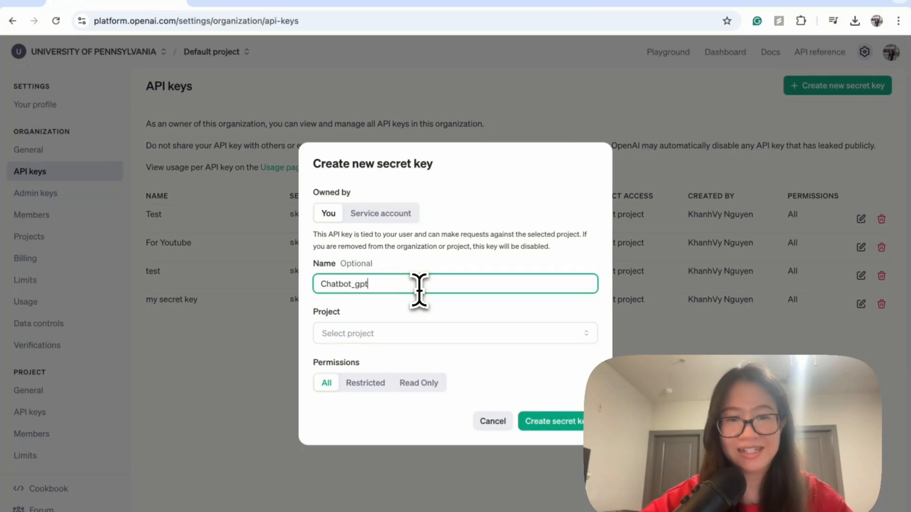
pyautogui.click(455, 333)
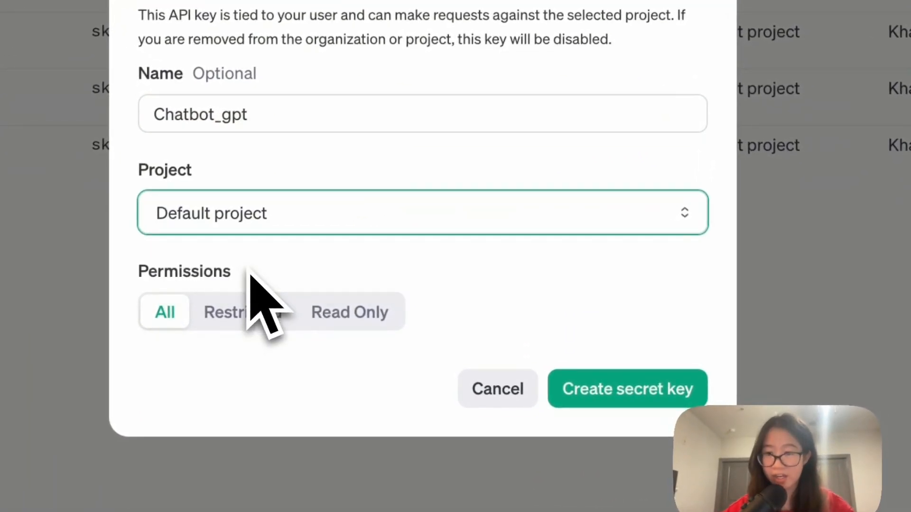
pyautogui.moveTo(626, 389)
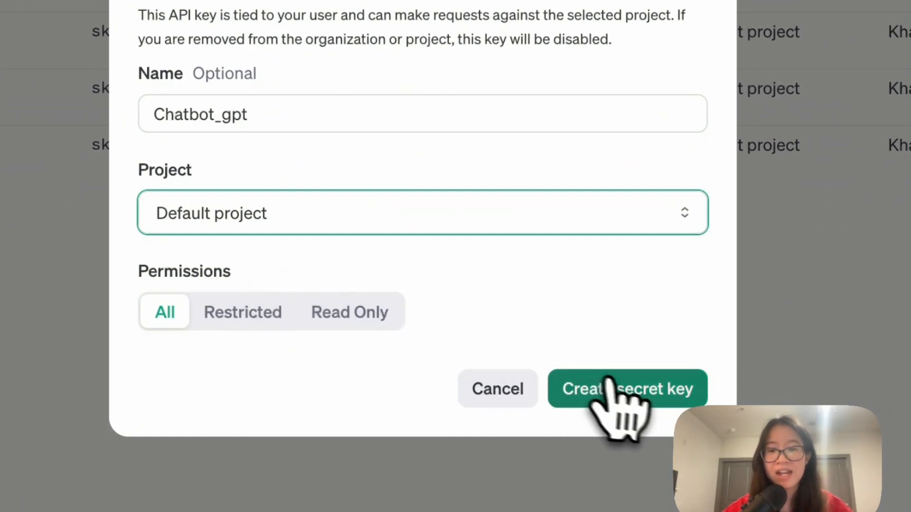
pyautogui.click(627, 388)
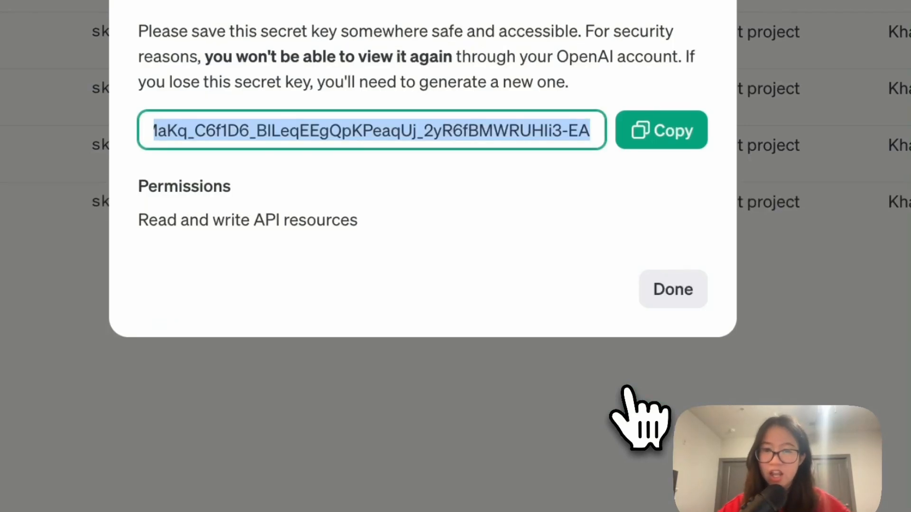
pyautogui.click(661, 129)
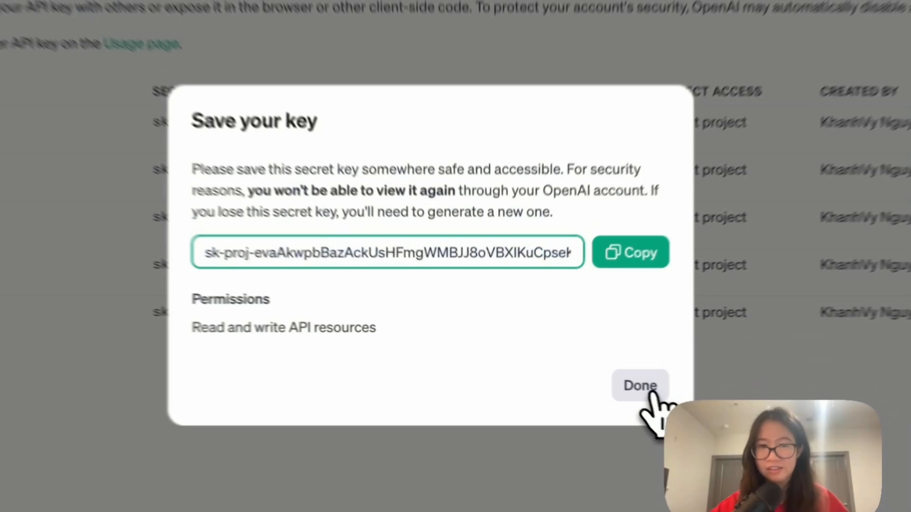
# Dismiss the Save your key dialog with Done so the keys list shows Chatbot_gpt.
pyautogui.click(639, 385)
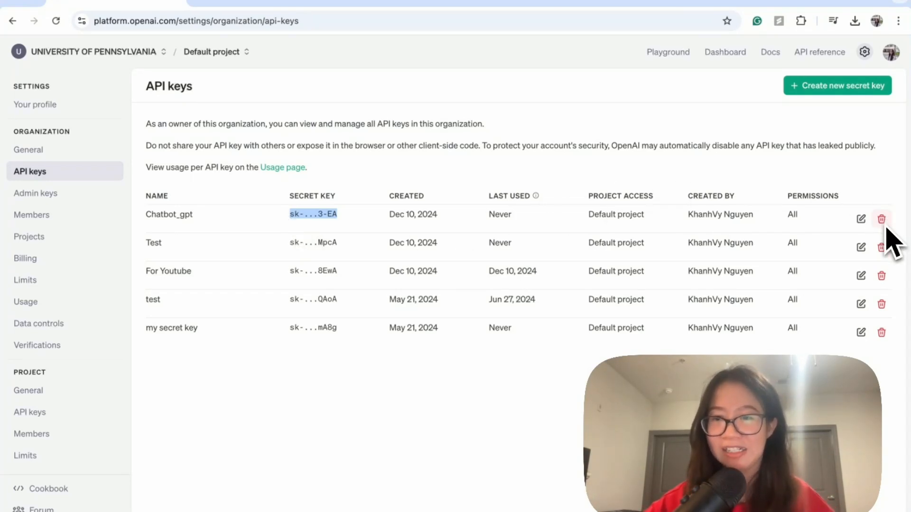
pyautogui.moveTo(489, 186)
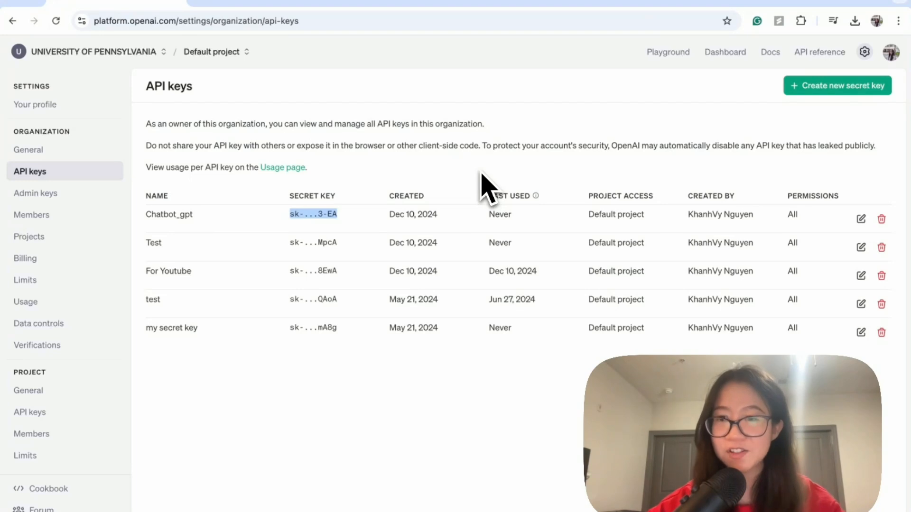
pyautogui.moveTo(854, 70)
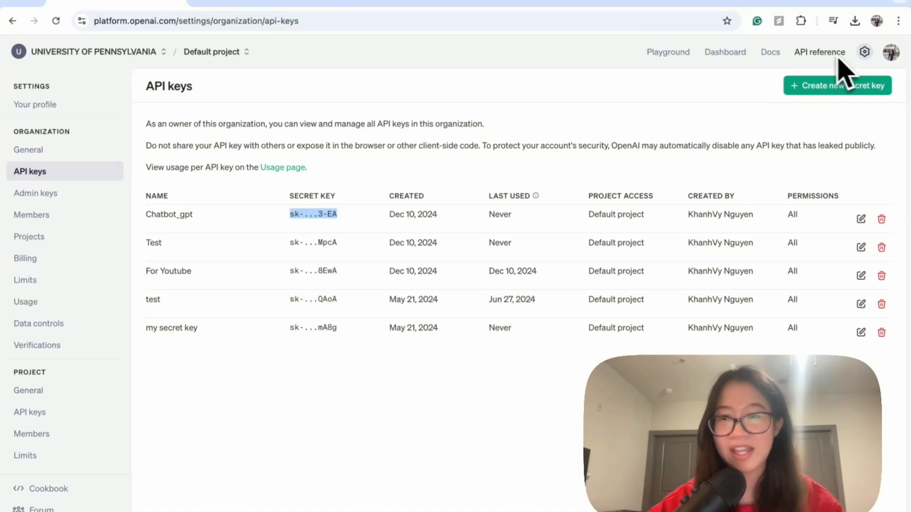
# Reach the Chat endpoint's Create chat completion reference, comparing Streaming and Default examples.
pyautogui.click(820, 52)
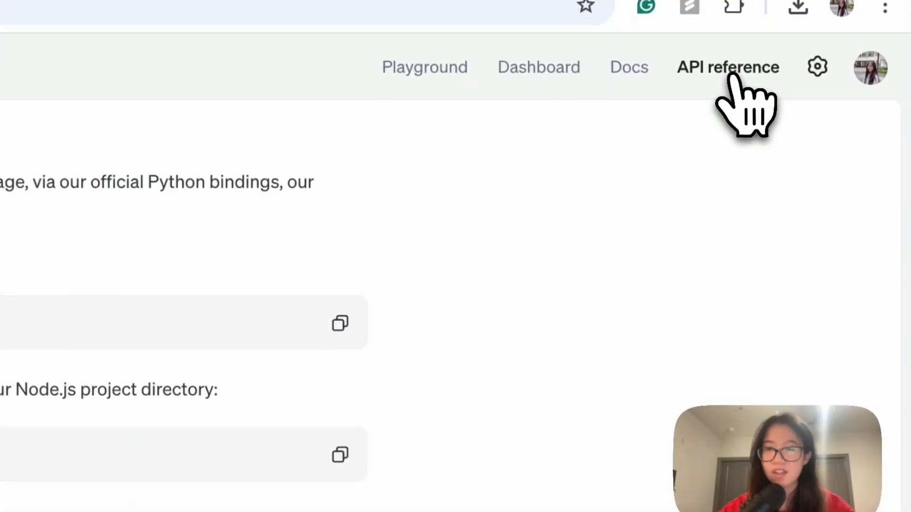
pyautogui.scroll(-3)
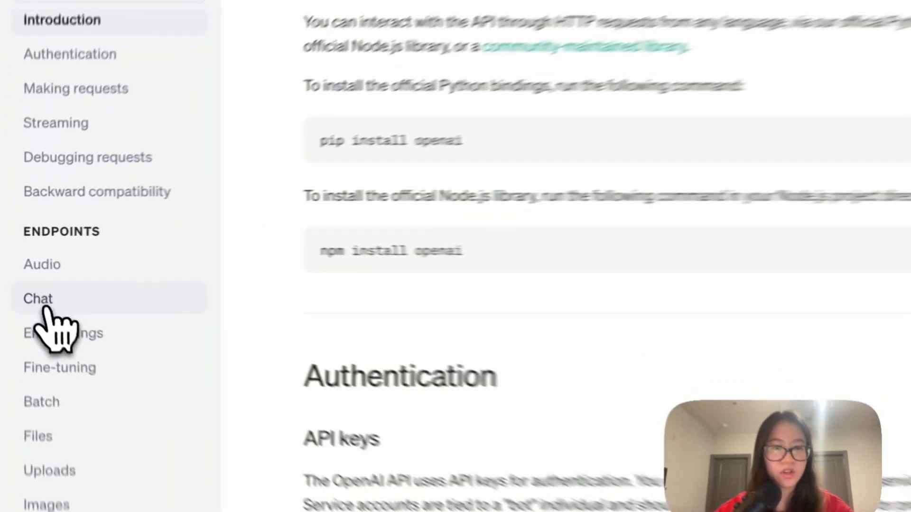
pyautogui.click(38, 298)
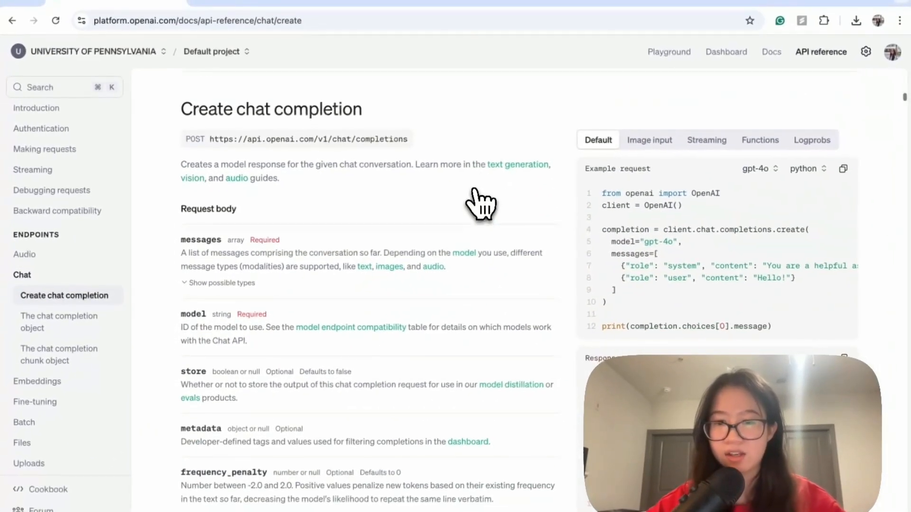
pyautogui.moveTo(555, 189)
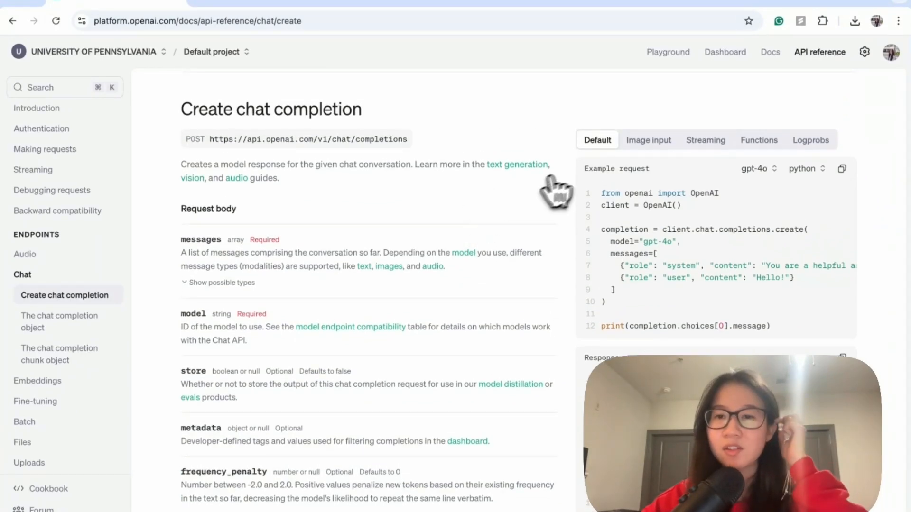
pyautogui.moveTo(688, 293)
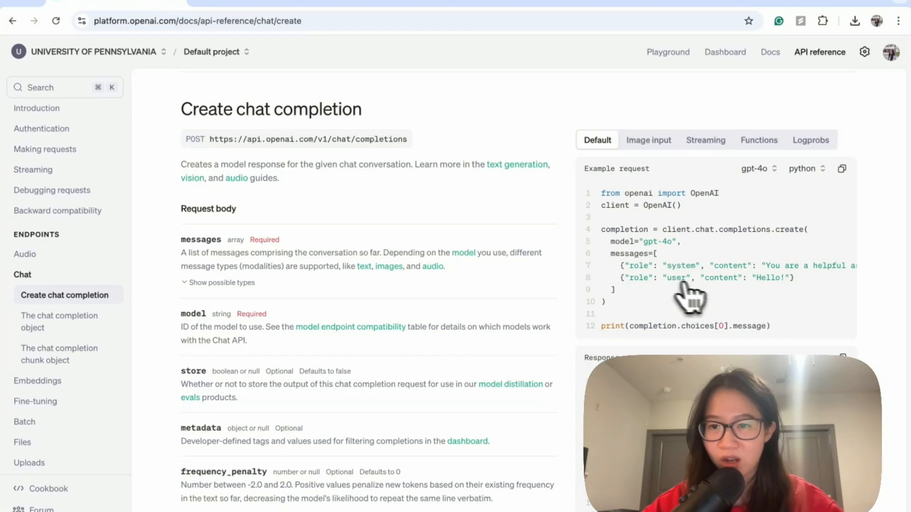
pyautogui.moveTo(732, 316)
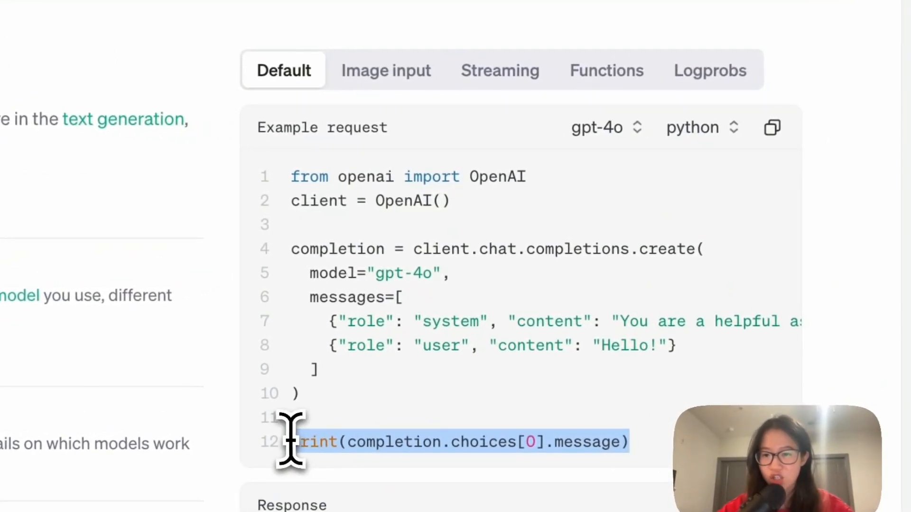
pyautogui.moveTo(386, 70)
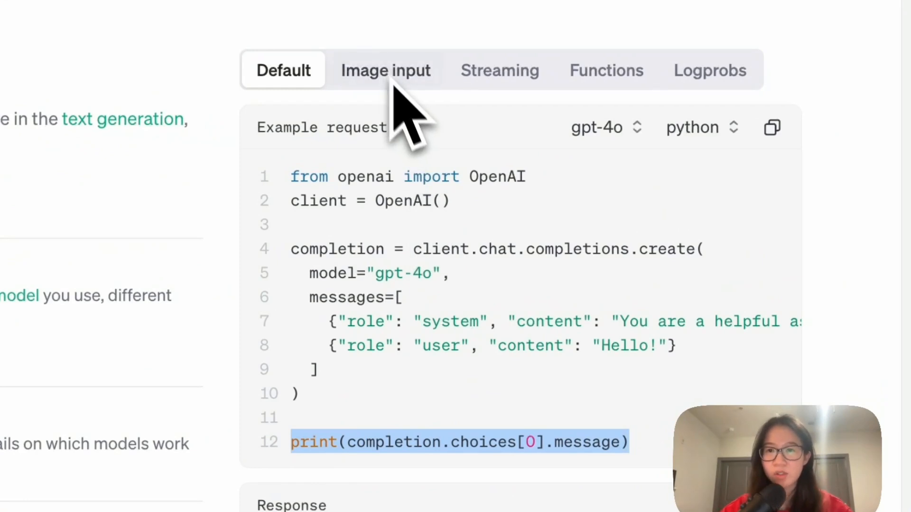
pyautogui.click(498, 70)
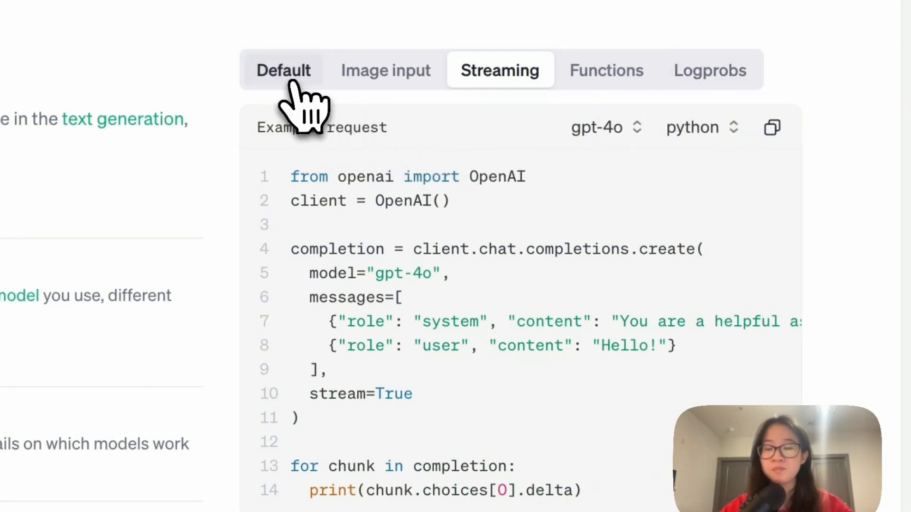
pyautogui.click(283, 70)
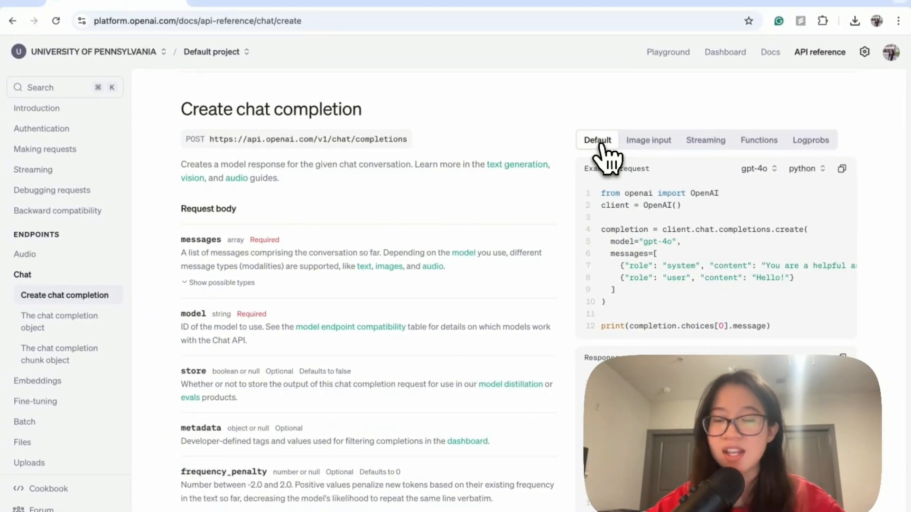
# Switch the example request's model from gpt-4o to gpt-3.5-turbo.
pyautogui.click(757, 168)
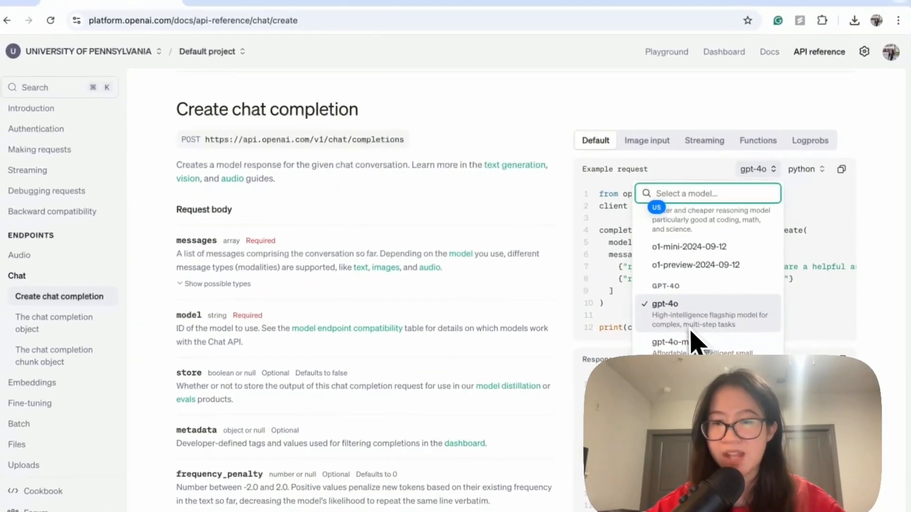
pyautogui.scroll(-3)
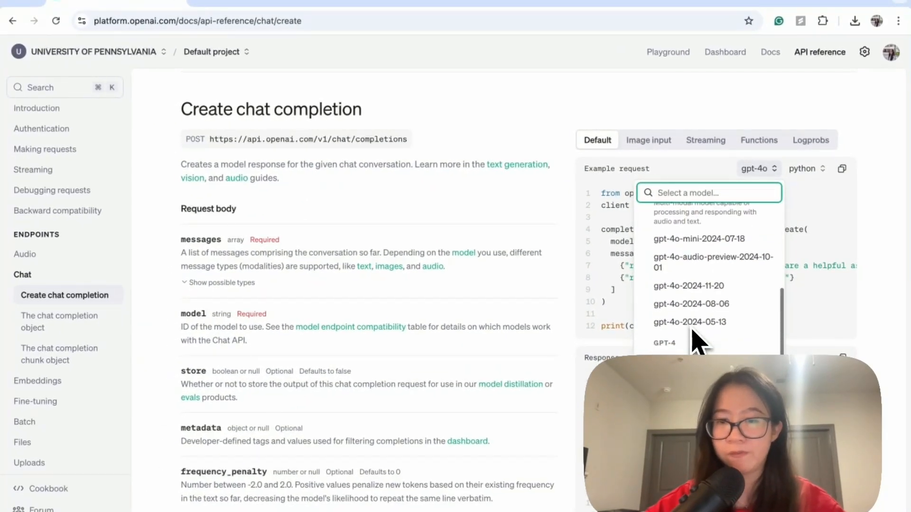
pyautogui.scroll(-3)
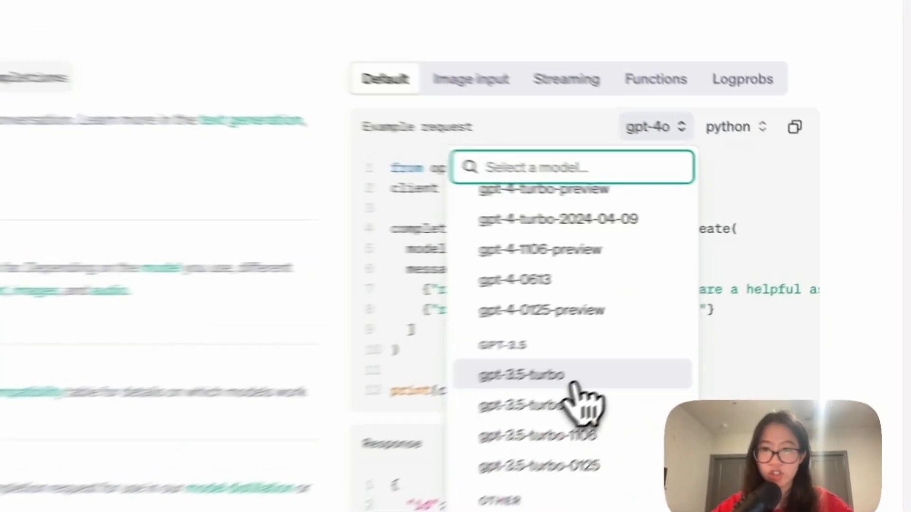
pyautogui.click(520, 375)
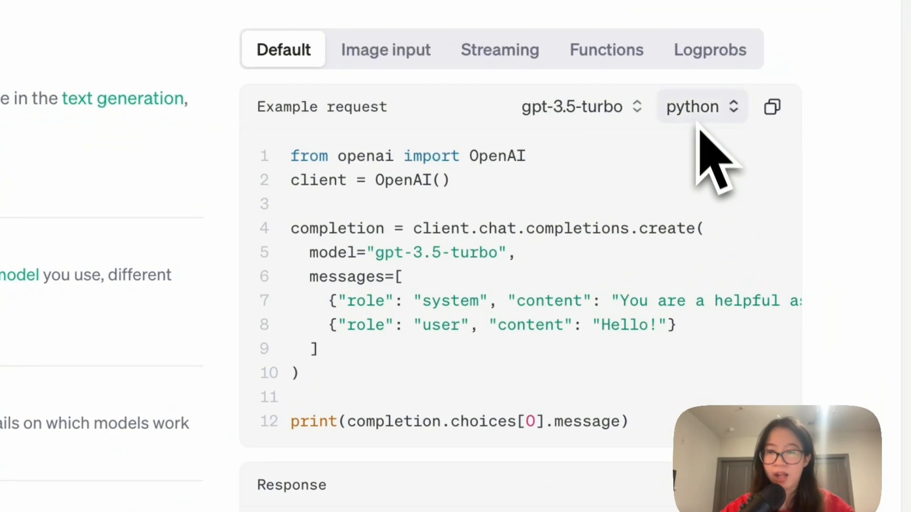
pyautogui.moveTo(401, 314)
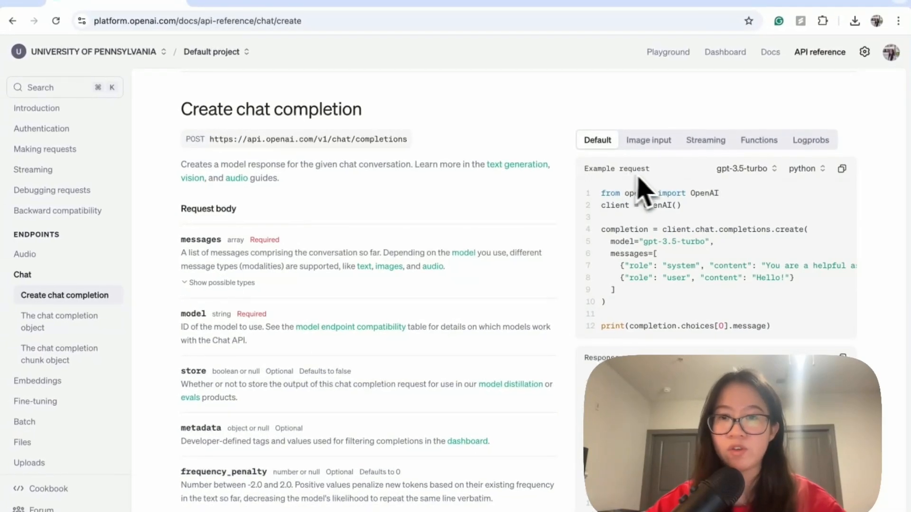
pyautogui.moveTo(789, 342)
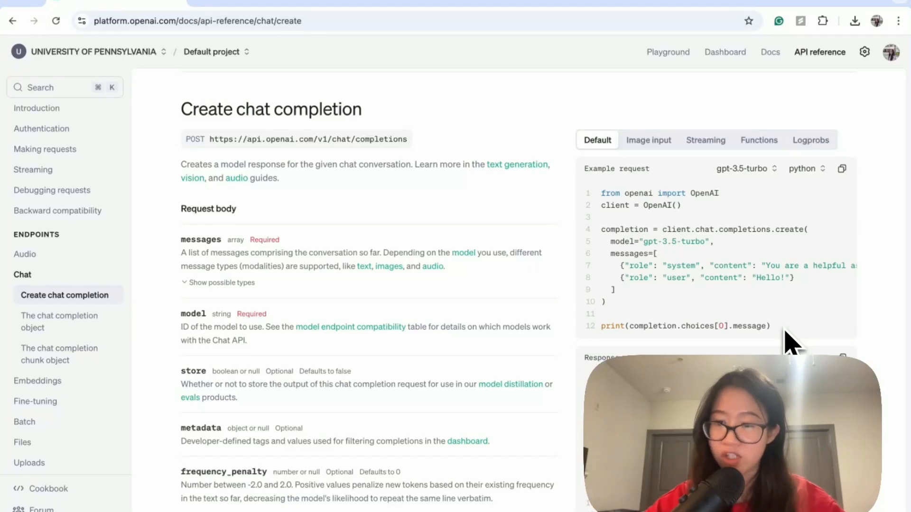
pyautogui.moveTo(842, 168)
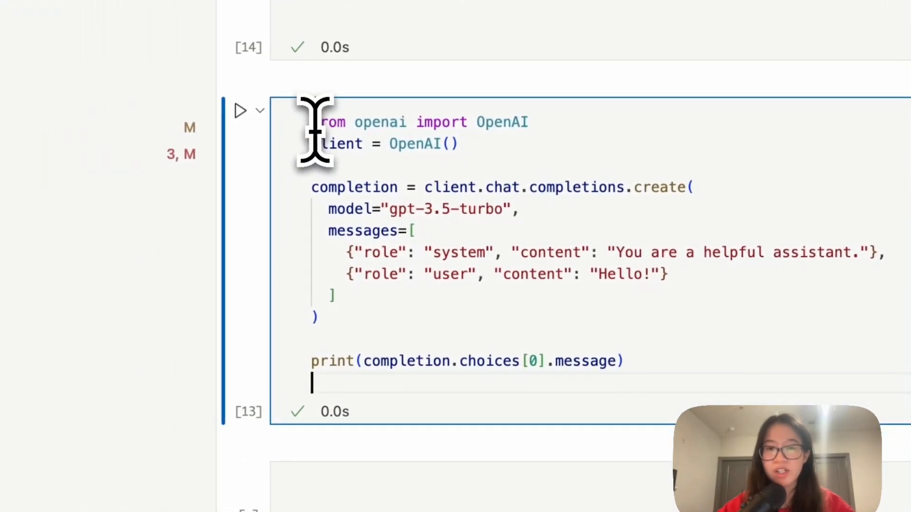
# Paste the gpt-3.5-turbo chat completion example into a new test.ipynb cell and begin editing it.
pyautogui.click(421, 122)
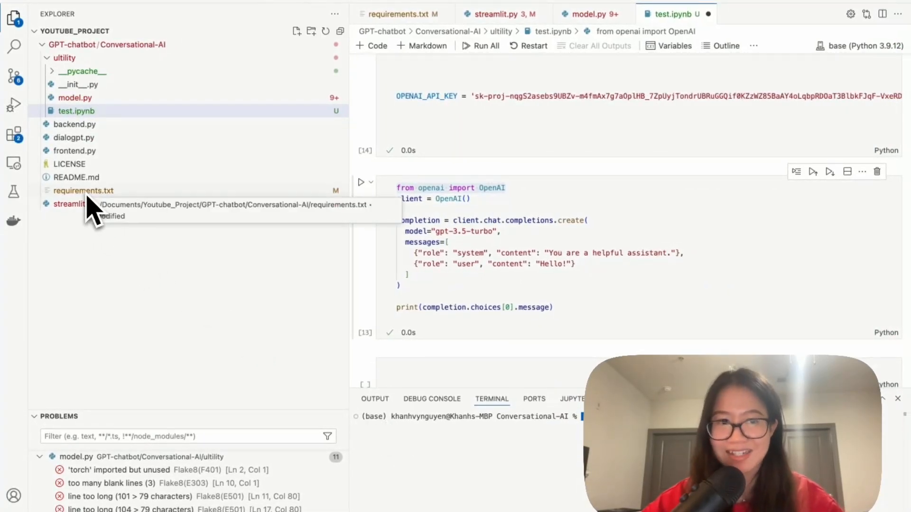
pyautogui.moveTo(349, 314)
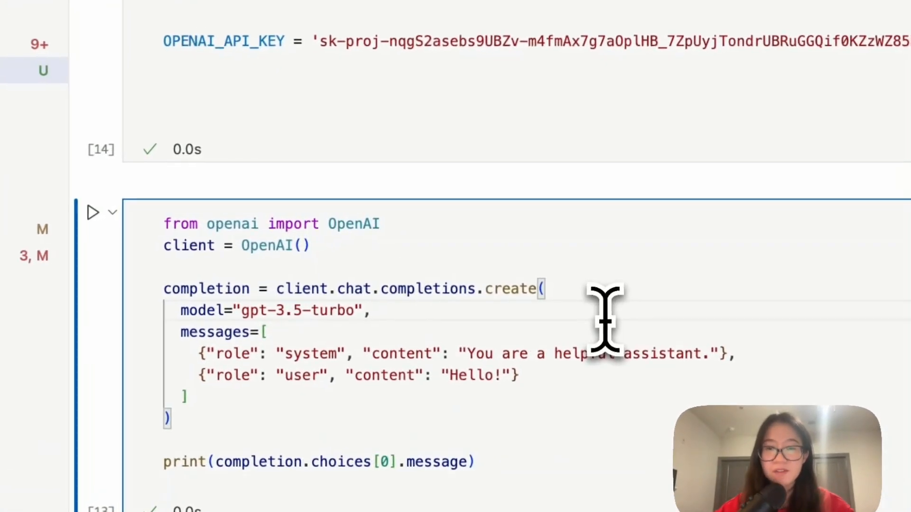
pyautogui.moveTo(306, 244)
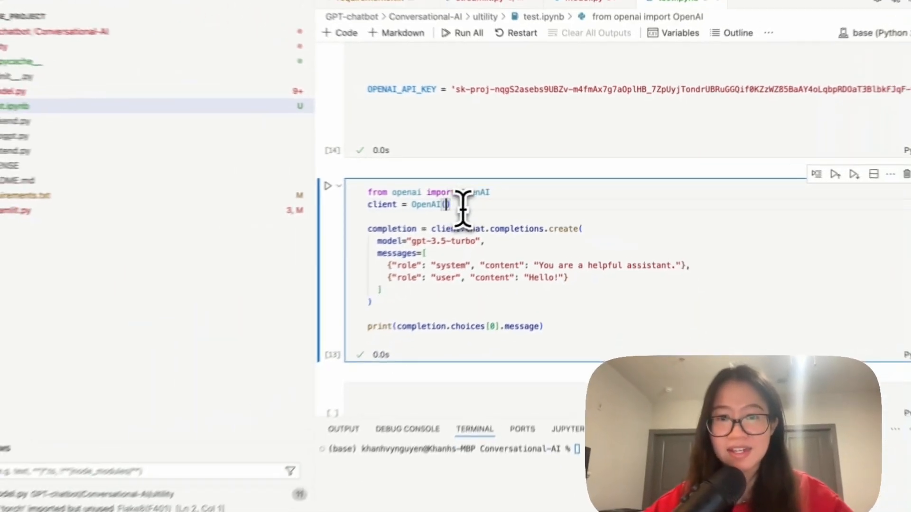
# Pass api_key=OPENAI_API_KEY to the OpenAI() client.
pyautogui.write('api')
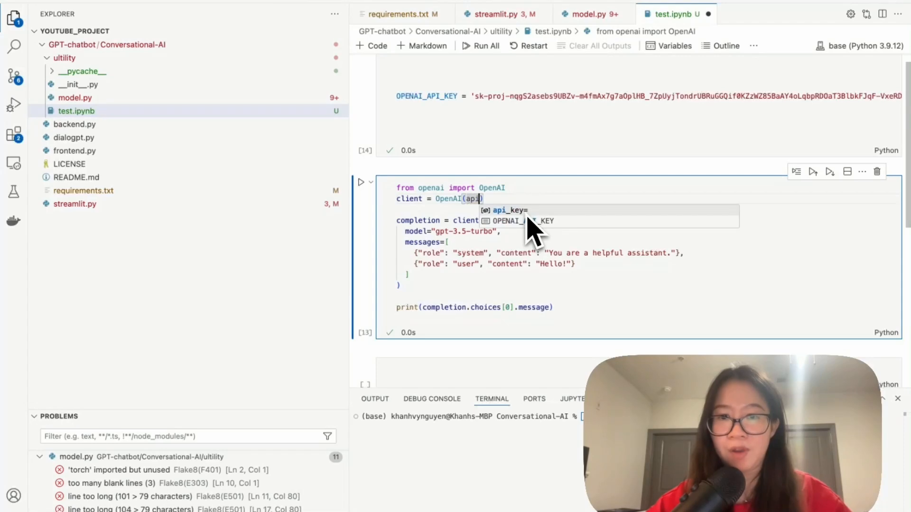
pyautogui.write('_key =')
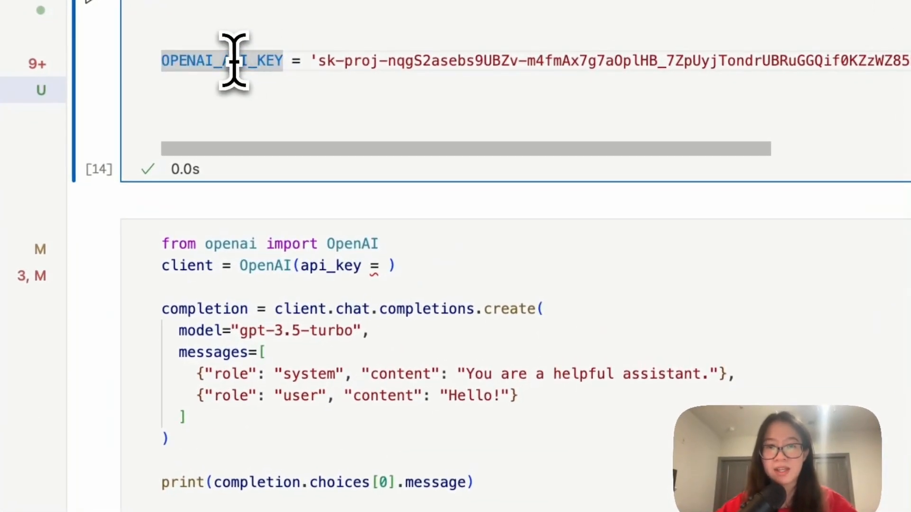
pyautogui.write('OPENAI_API_KEY')
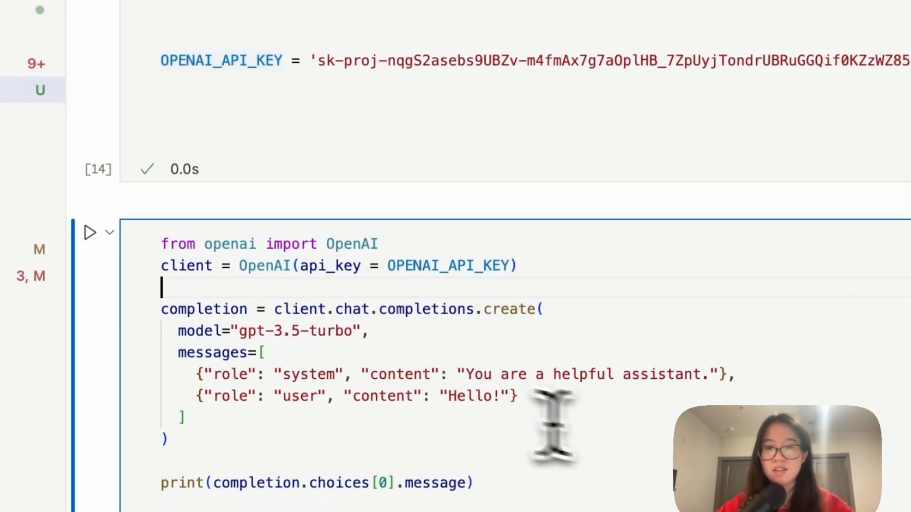
# Change the system prompt to 'You are a helpful SEO engineer from Google'.
pyautogui.scroll(-3)
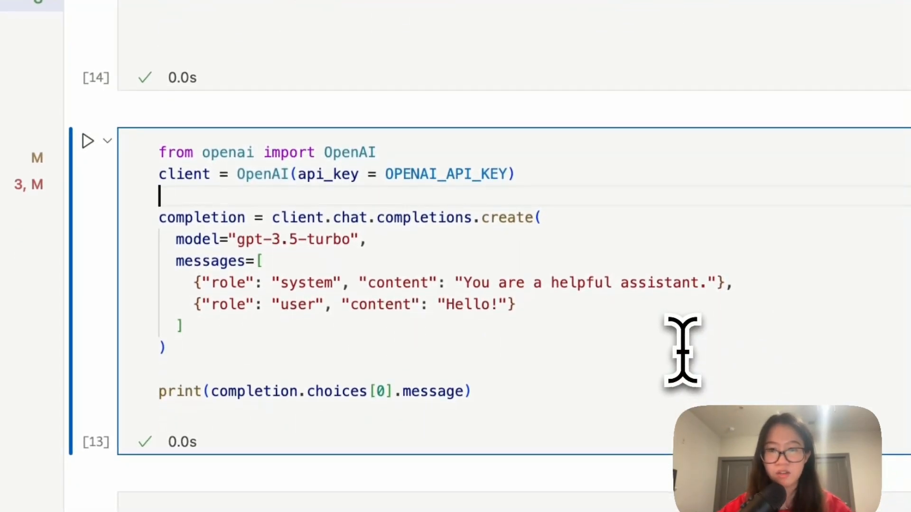
pyautogui.scroll(3)
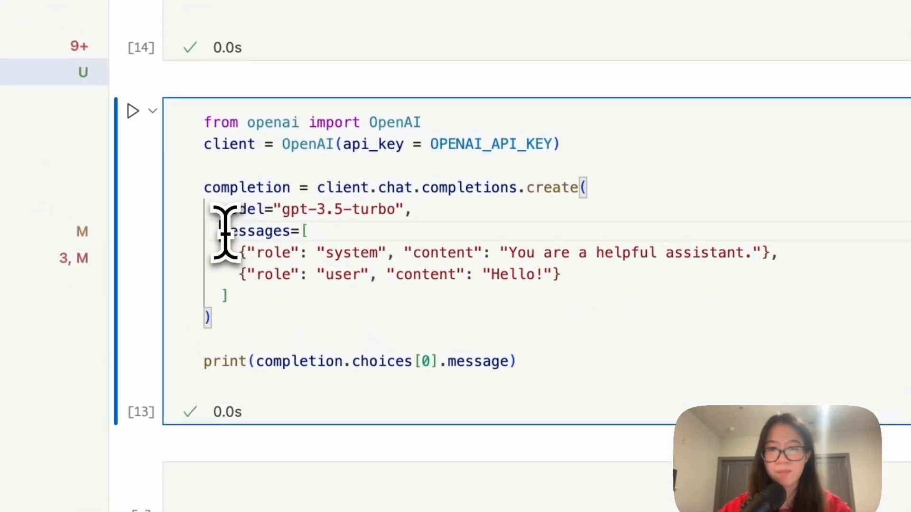
pyautogui.doubleClick(262, 231)
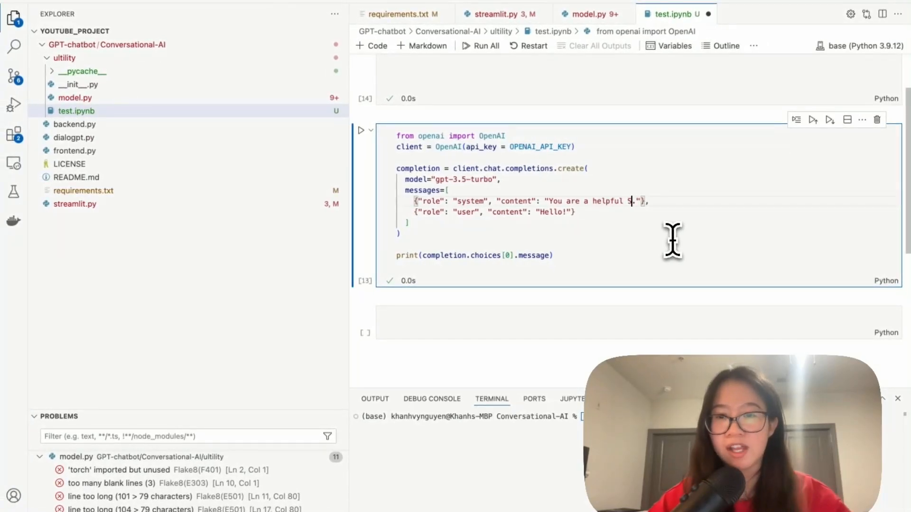
pyautogui.write('SEO')
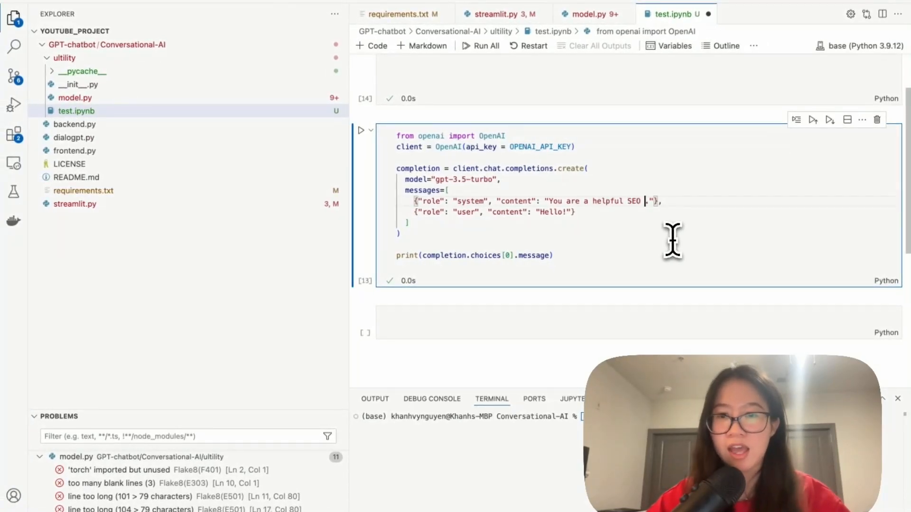
pyautogui.write('engineer')
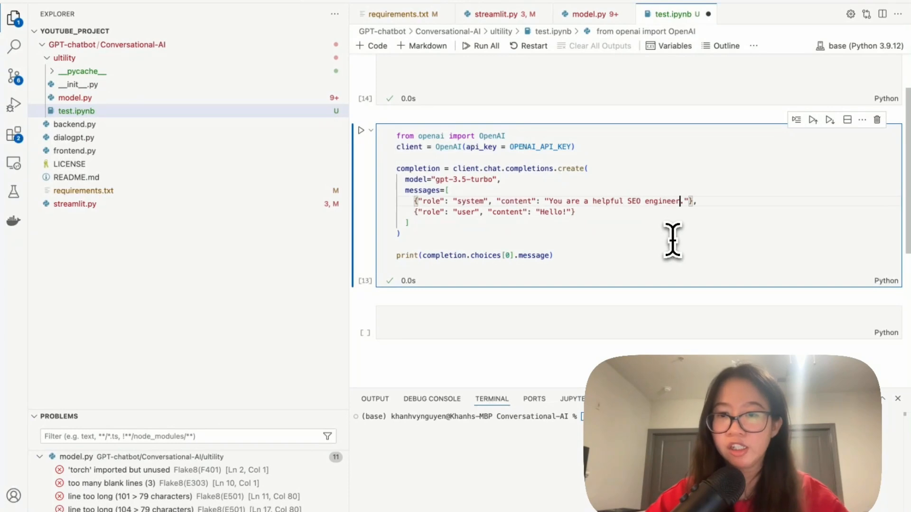
pyautogui.write('from Google')
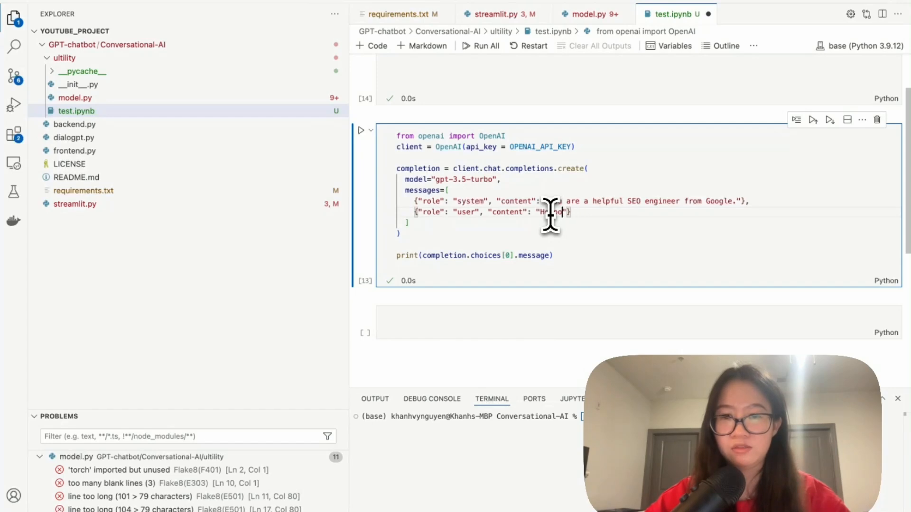
# Replace the user's 'Hello!' with 'Help me write a pr...' promotion request.
pyautogui.write('me writre')
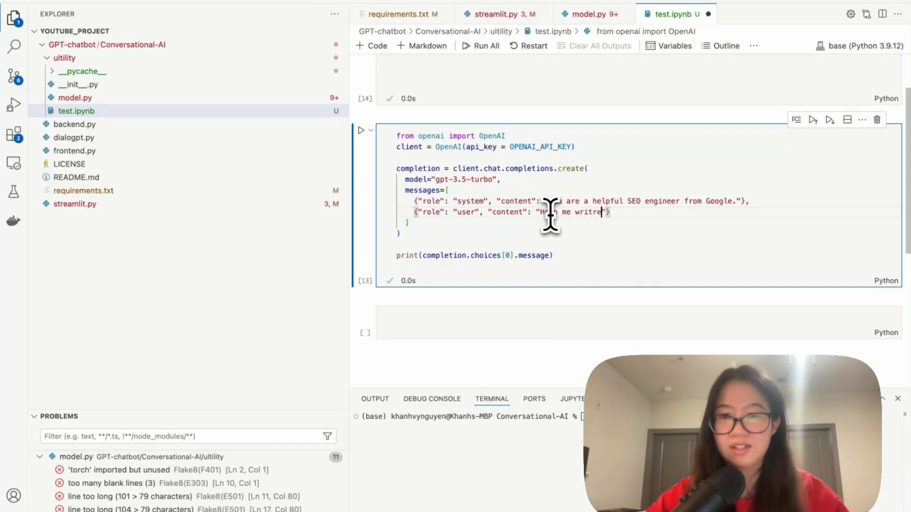
pyautogui.write('write a promotion for my shampoo')
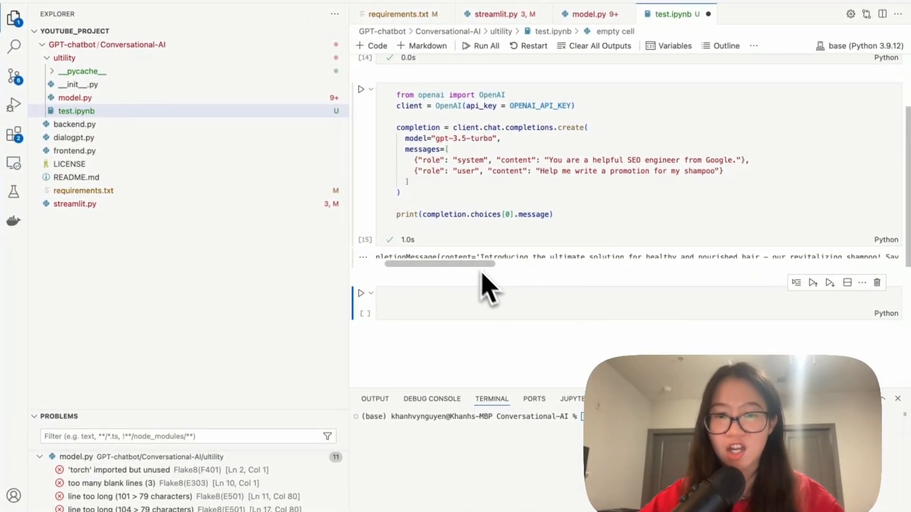
pyautogui.moveTo(561, 279)
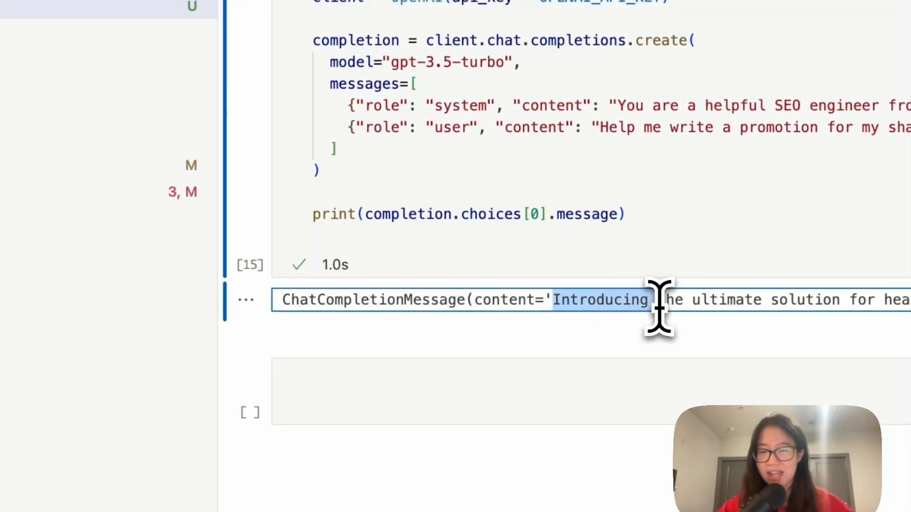
pyautogui.moveTo(459, 250)
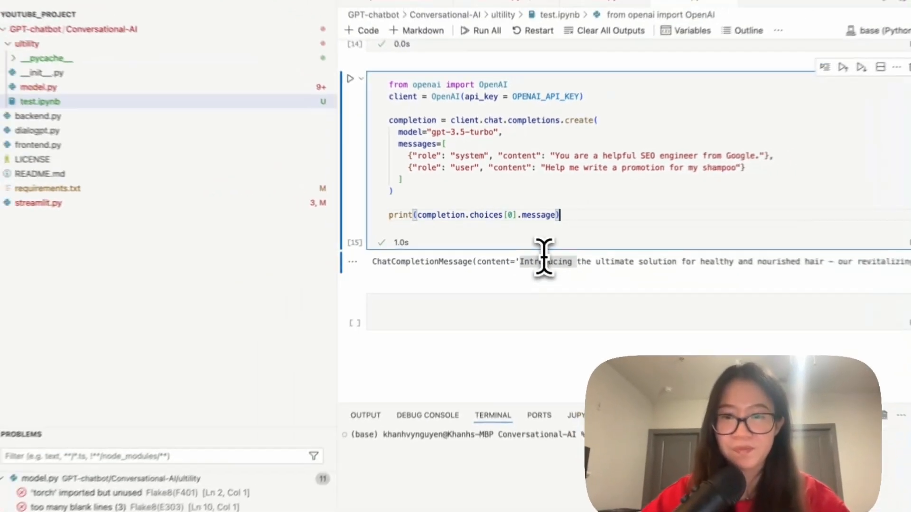
pyautogui.write('.content')
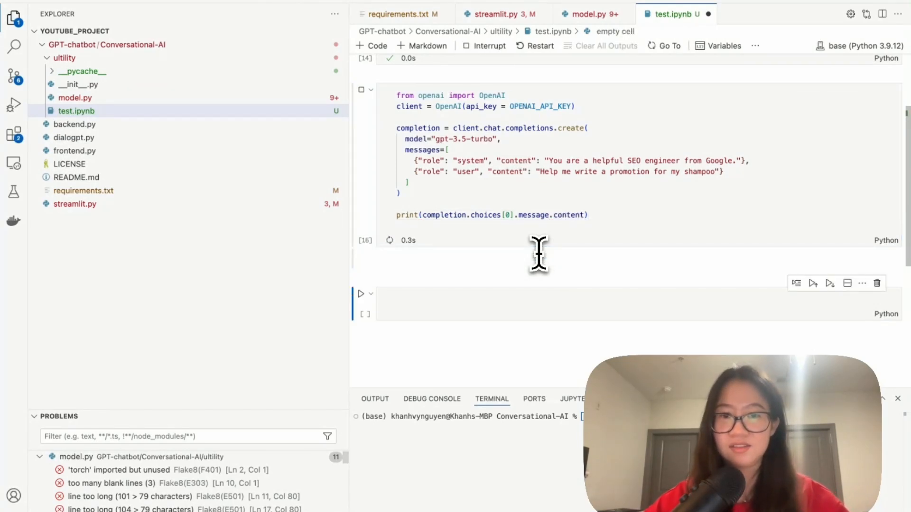
pyautogui.click(361, 90)
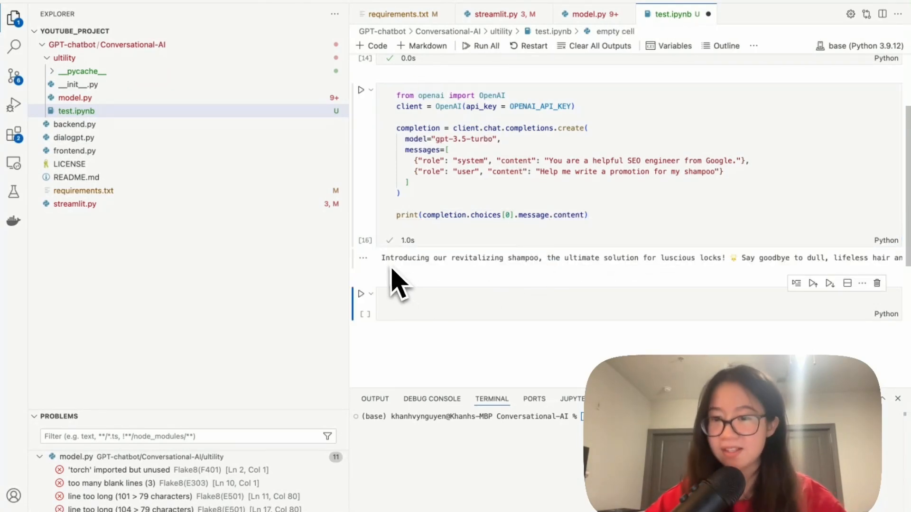
pyautogui.moveTo(447, 224)
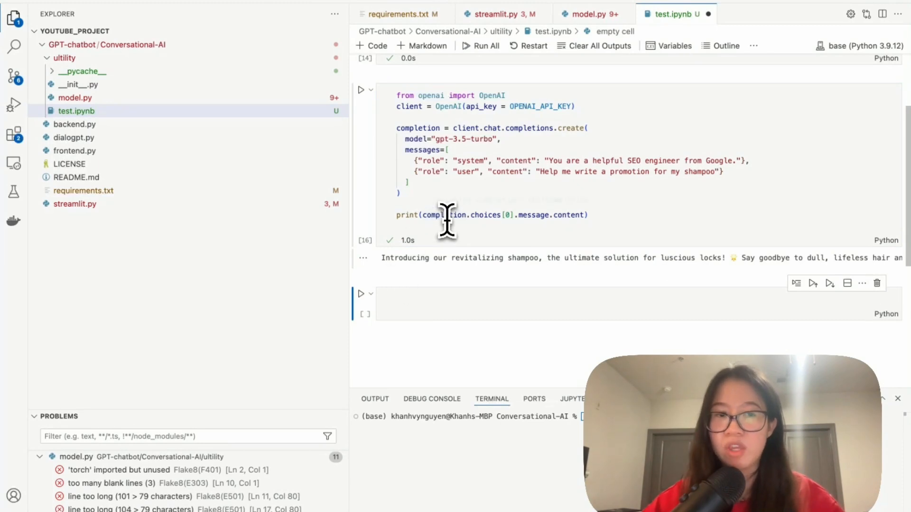
pyautogui.moveTo(437, 215)
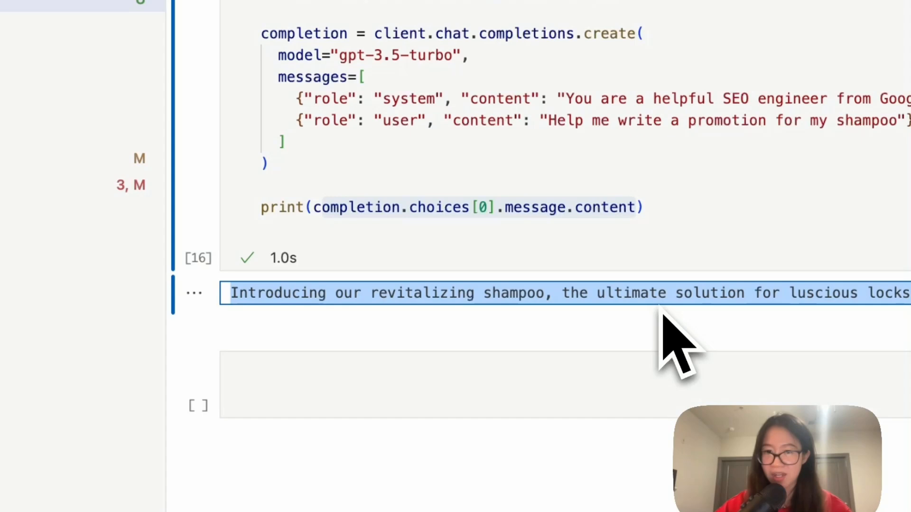
# Create utility/gpt.py and place the chat completion code inside def run(input).
pyautogui.click(667, 14)
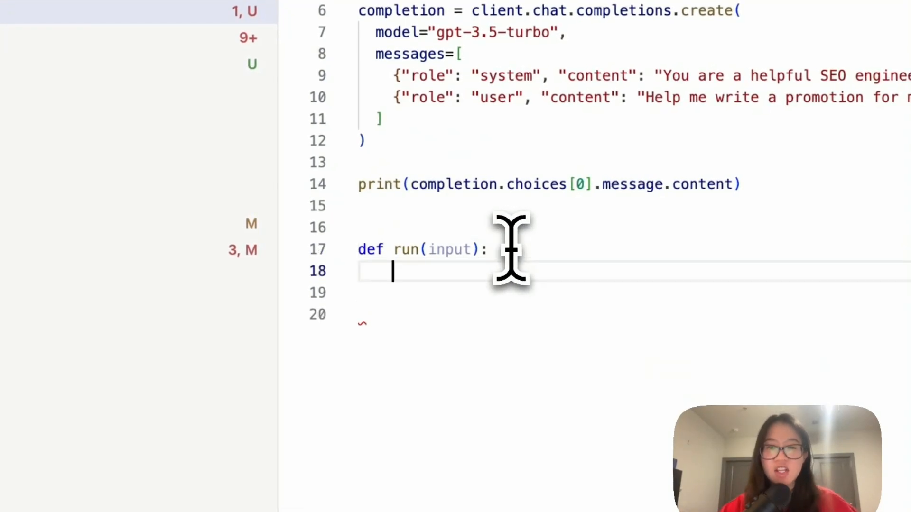
pyautogui.doubleClick(450, 249)
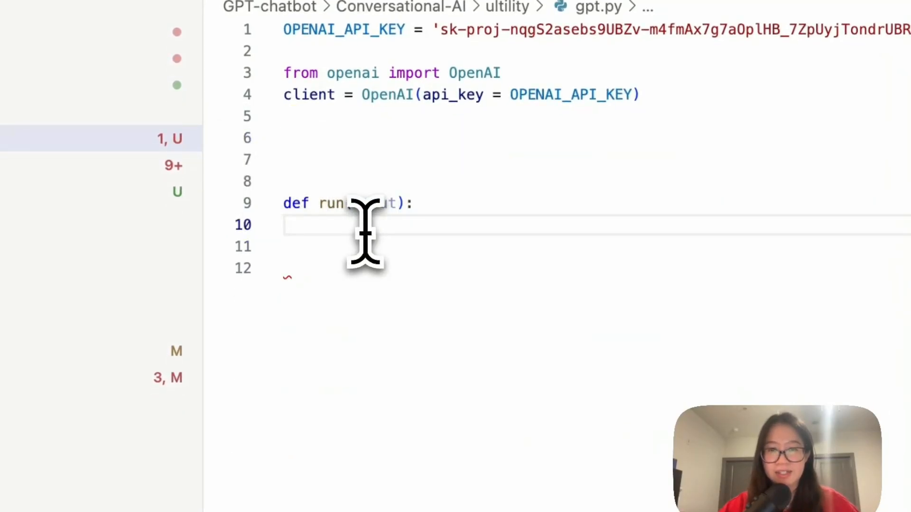
pyautogui.write('completion = client.chat.completions.create(')
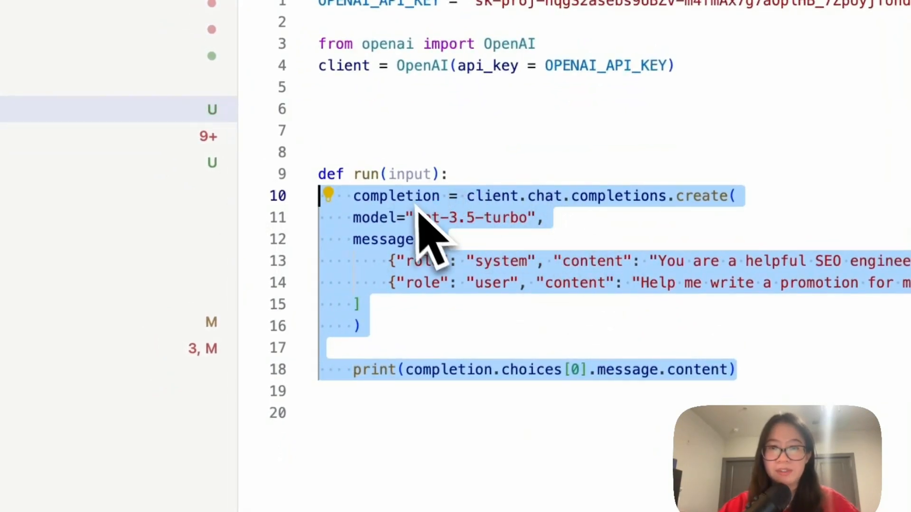
# Send input as the user message and return the reply text from run().
pyautogui.click(433, 238)
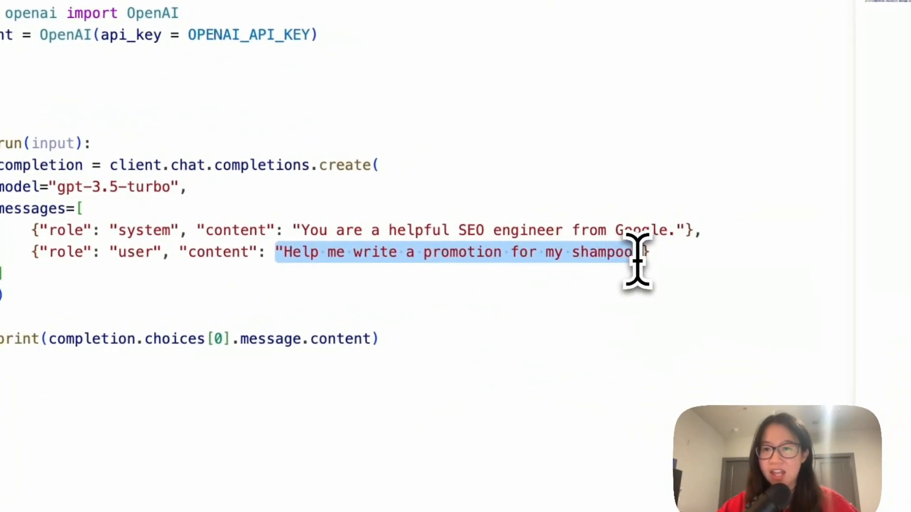
pyautogui.write('input}')
pyautogui.click(192, 339)
pyautogui.write('reply = ')
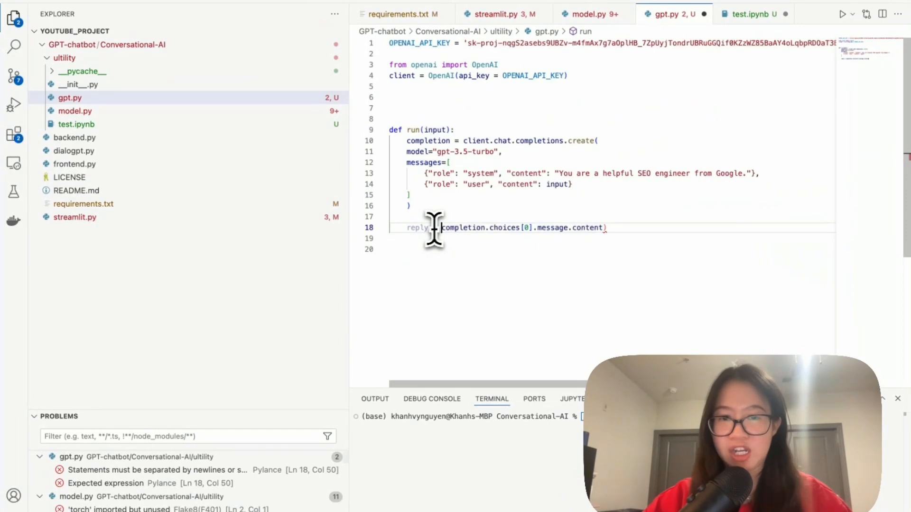
pyautogui.write('return reply')
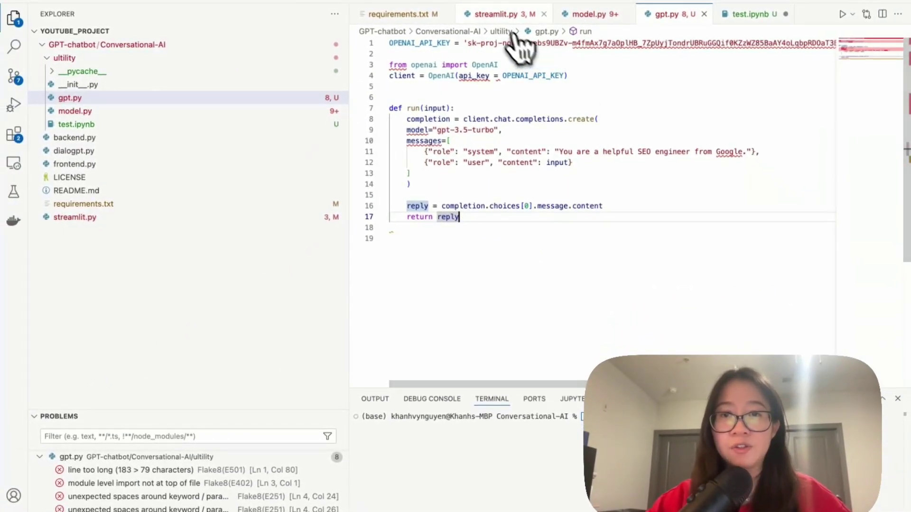
# Review streamlit.py's gpt import and its reply = gpt.run(prompt) call.
pyautogui.click(497, 14)
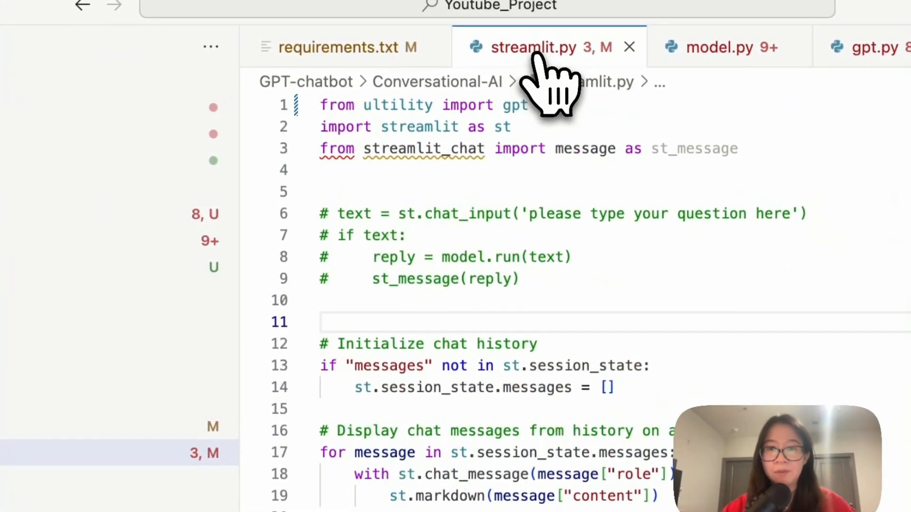
pyautogui.doubleClick(514, 106)
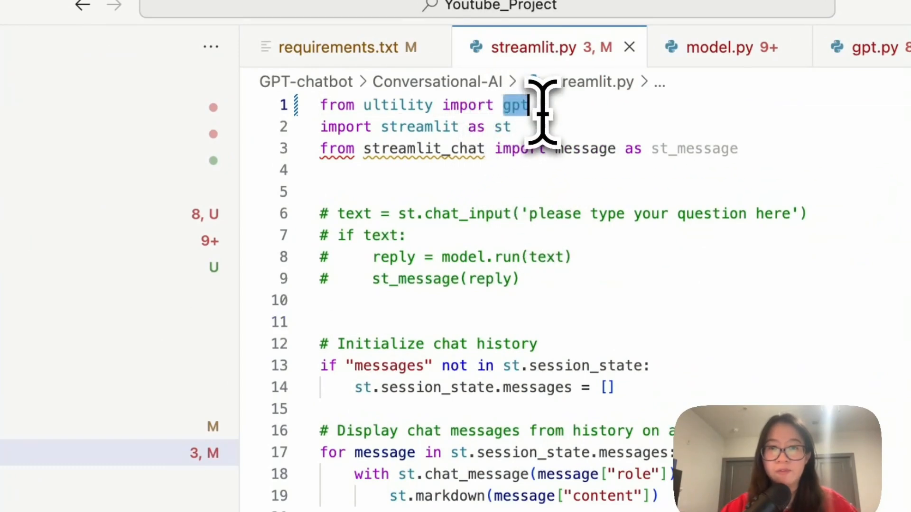
pyautogui.scroll(-3)
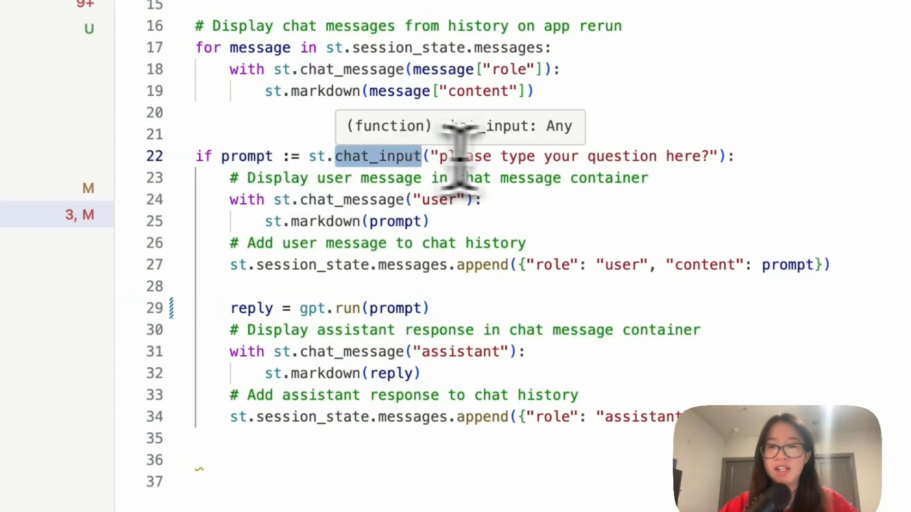
pyautogui.scroll(-3)
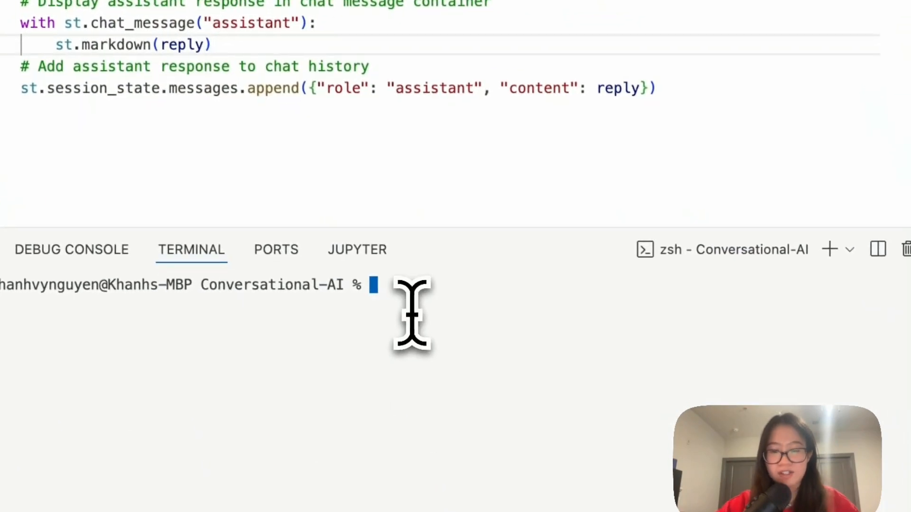
# Run 'streamlit run streamlit.py' in the terminal so the empty chat page opens at localhost.
pyautogui.write('streamlit')
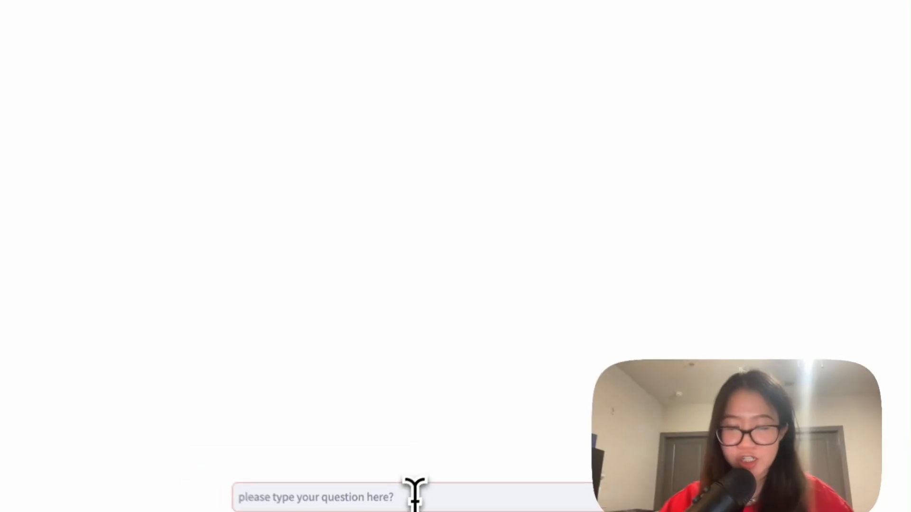
# Ask 'can you write me a promotion for my new shampoo?' and receive the generated promotional reply.
pyautogui.write('can you write m')
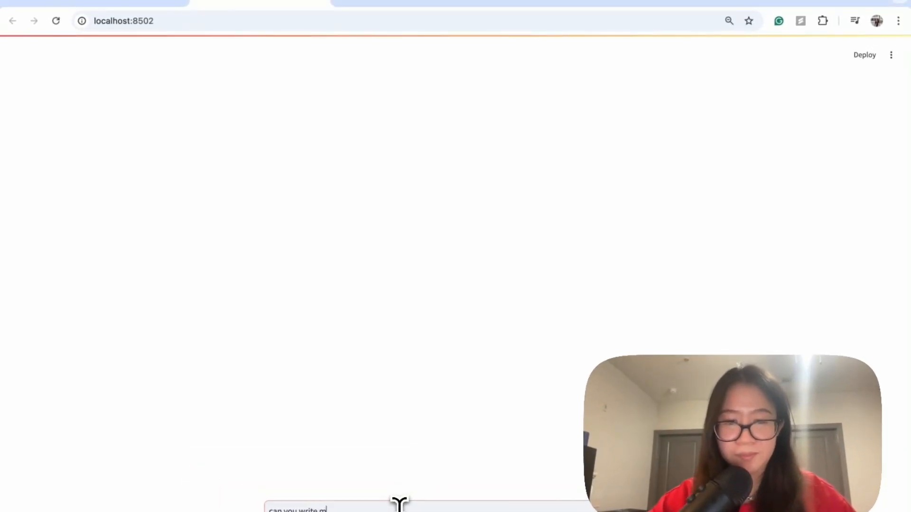
pyautogui.write('e a promi')
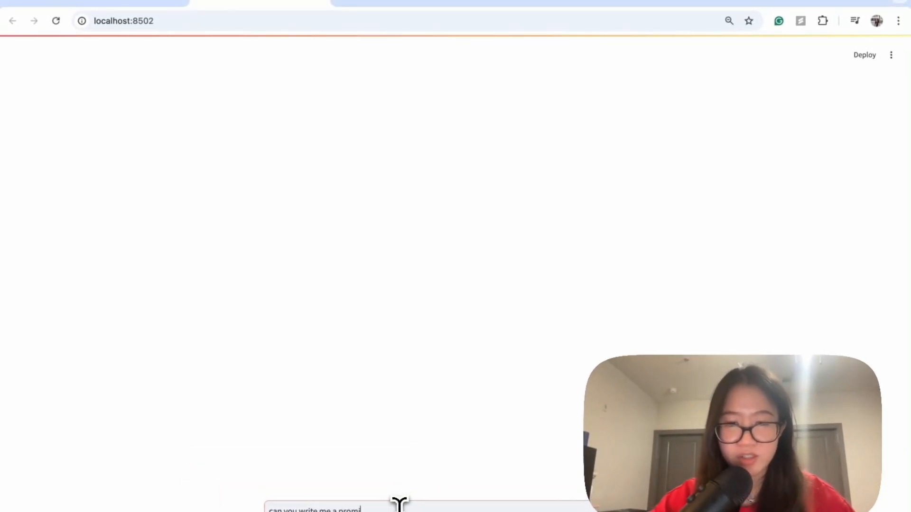
pyautogui.write('tion')
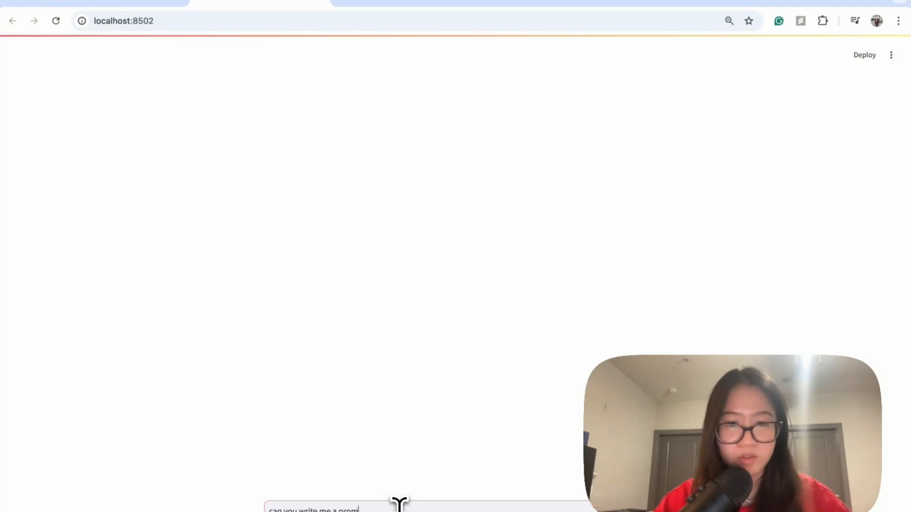
pyautogui.write('otion')
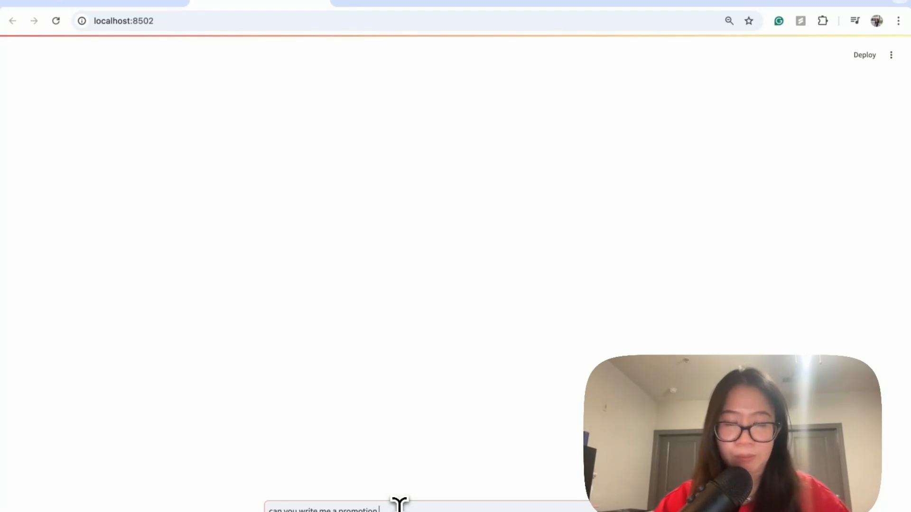
pyautogui.write('for m')
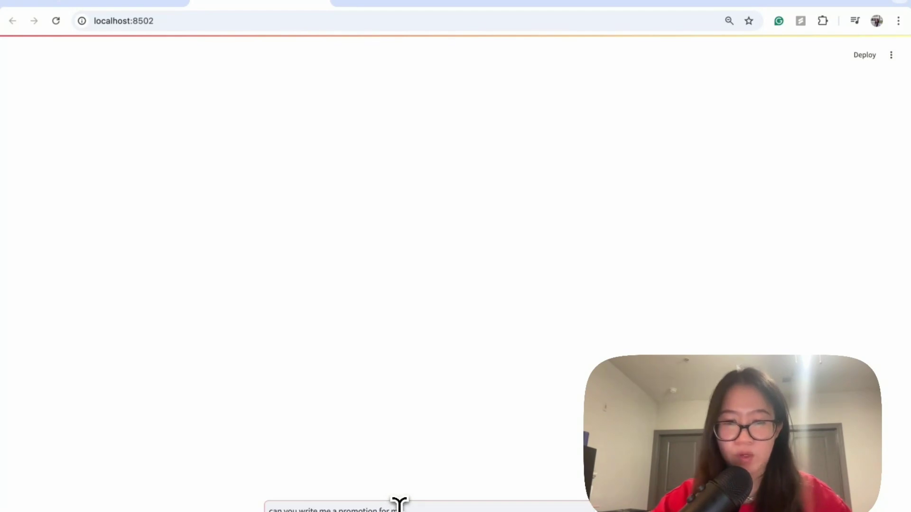
pyautogui.write('new')
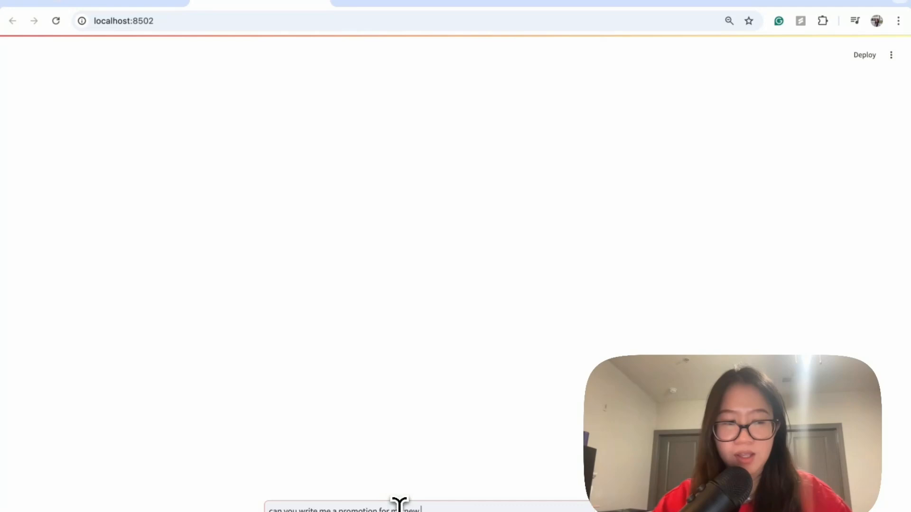
pyautogui.press('Return')
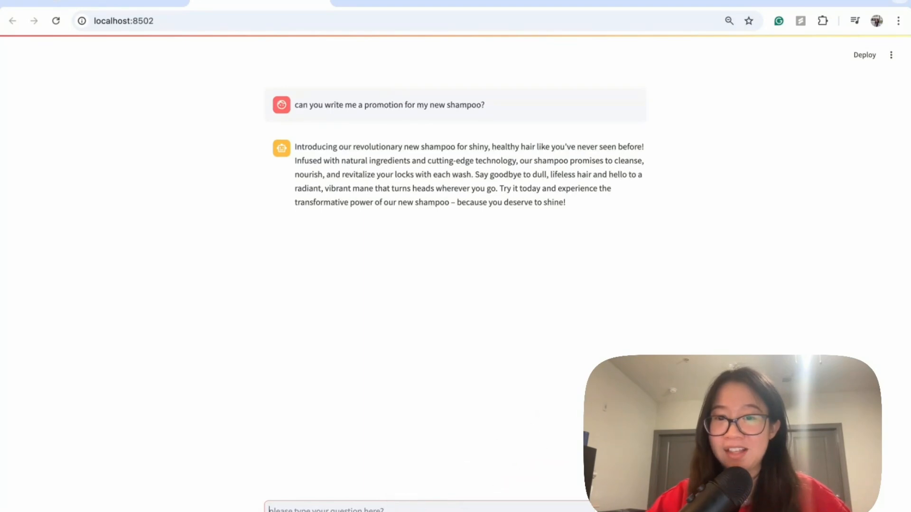
pyautogui.moveTo(615, 250)
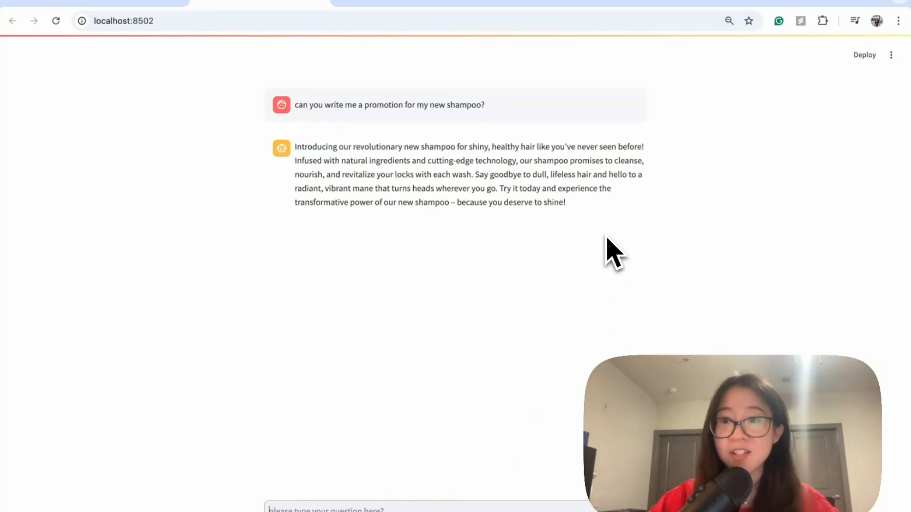